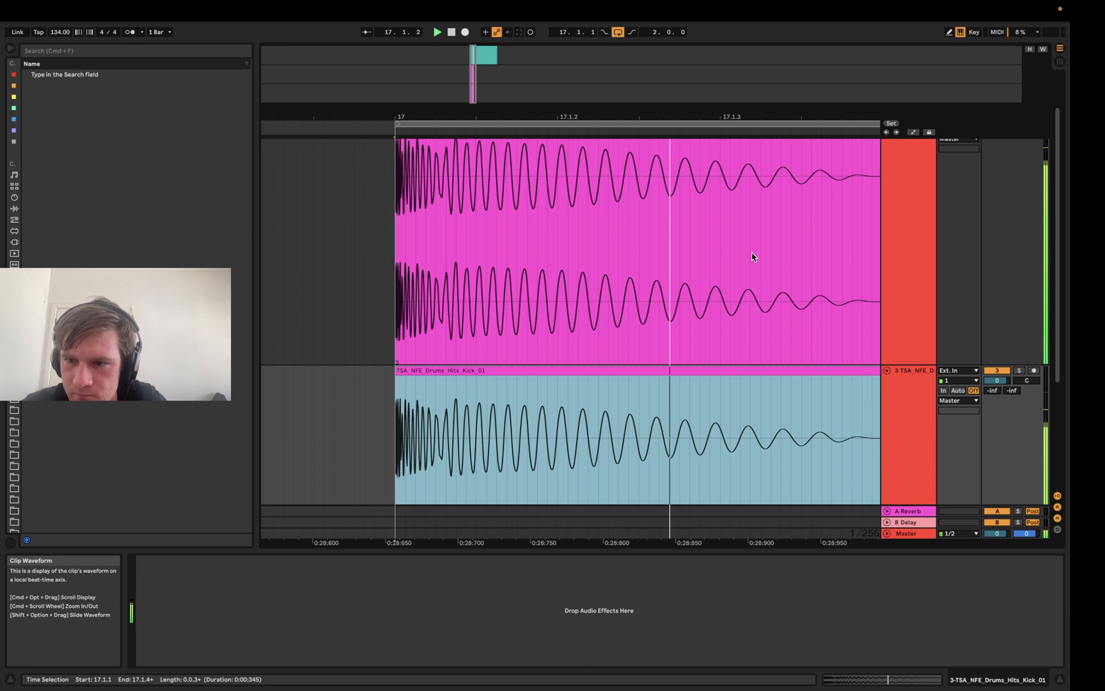
Add Utility to the second kick layer, then freeze and flatten it into a plain audio clip.
type("utility")
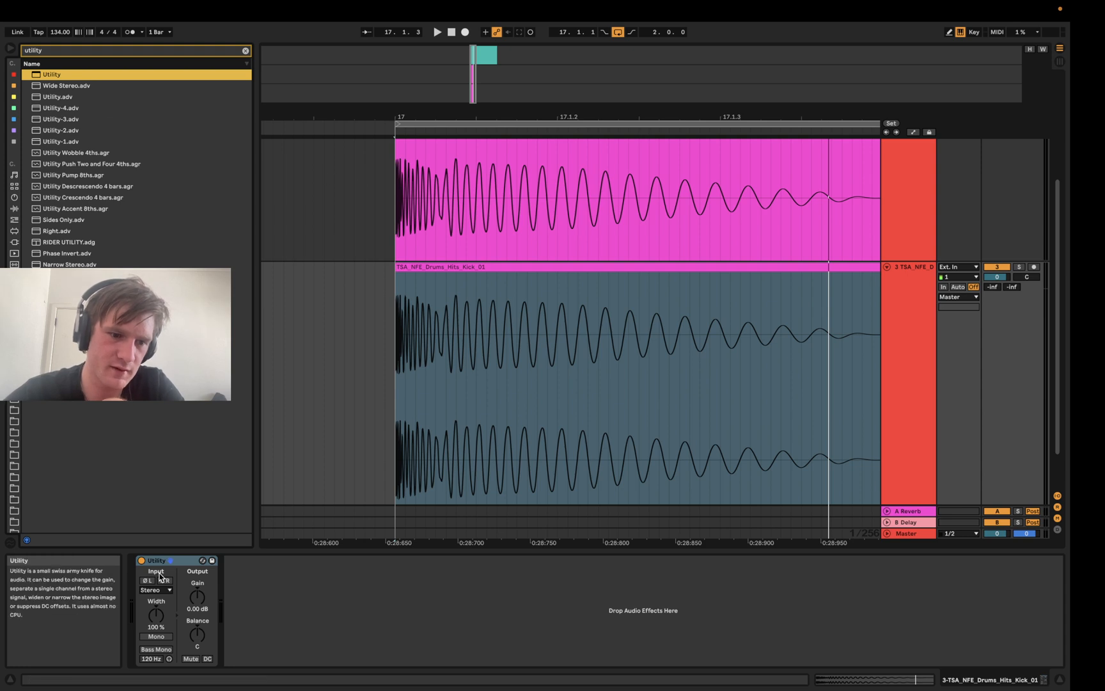
right_click(910, 266)
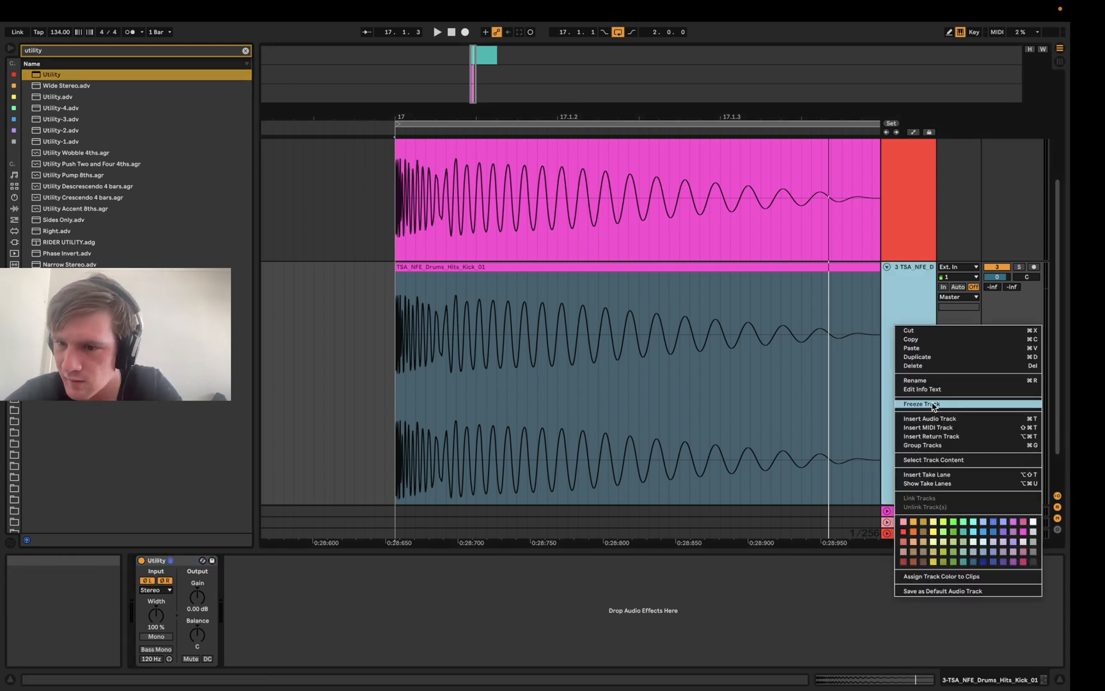
left_click(921, 403)
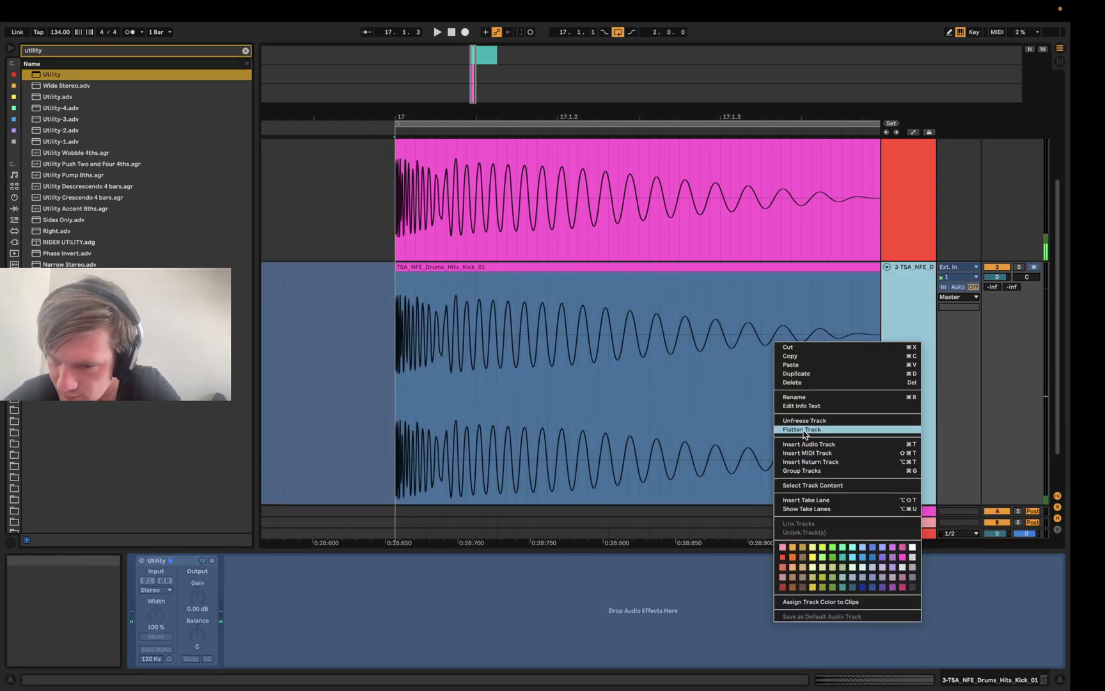
left_click(801, 430)
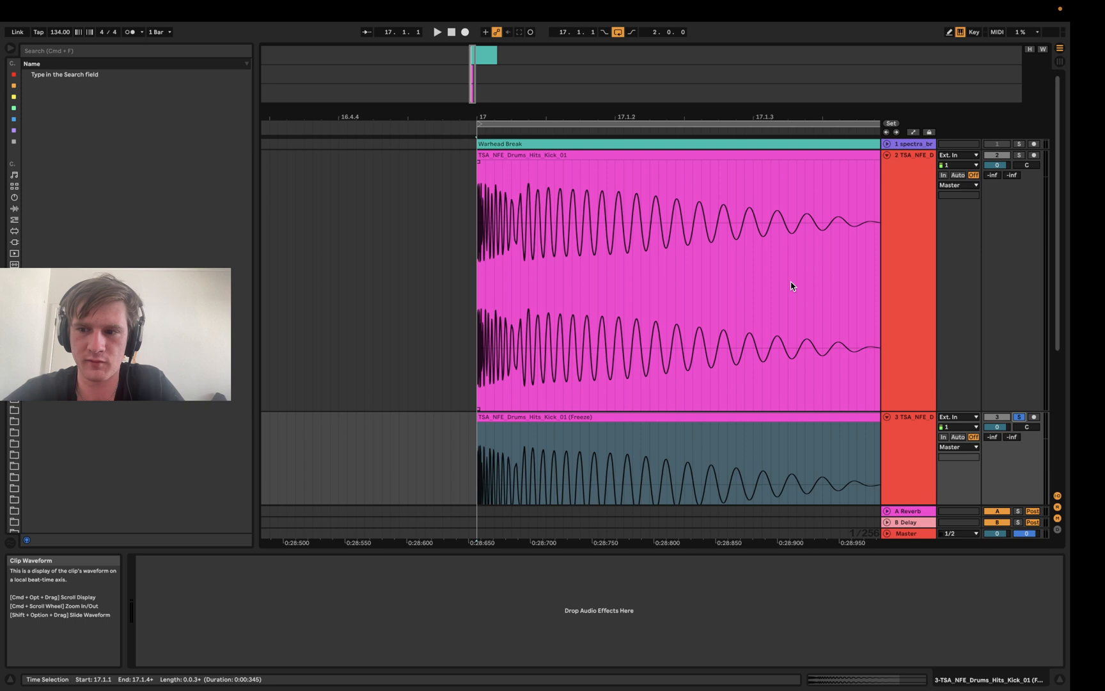
Select and delete the kick layer tracks, leaving only the Warhead Break track.
left_click(1020, 155)
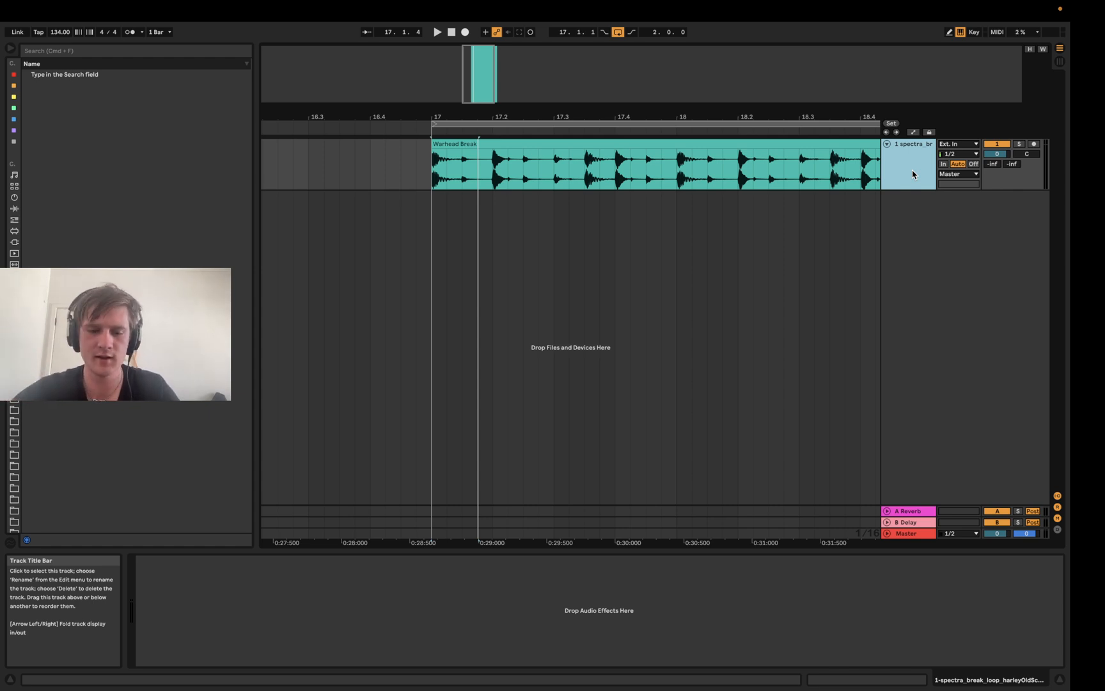
Load a Gate on the break track, set threshold near -8.8 dB with longer hold/release, bypassing to compare.
type("gate")
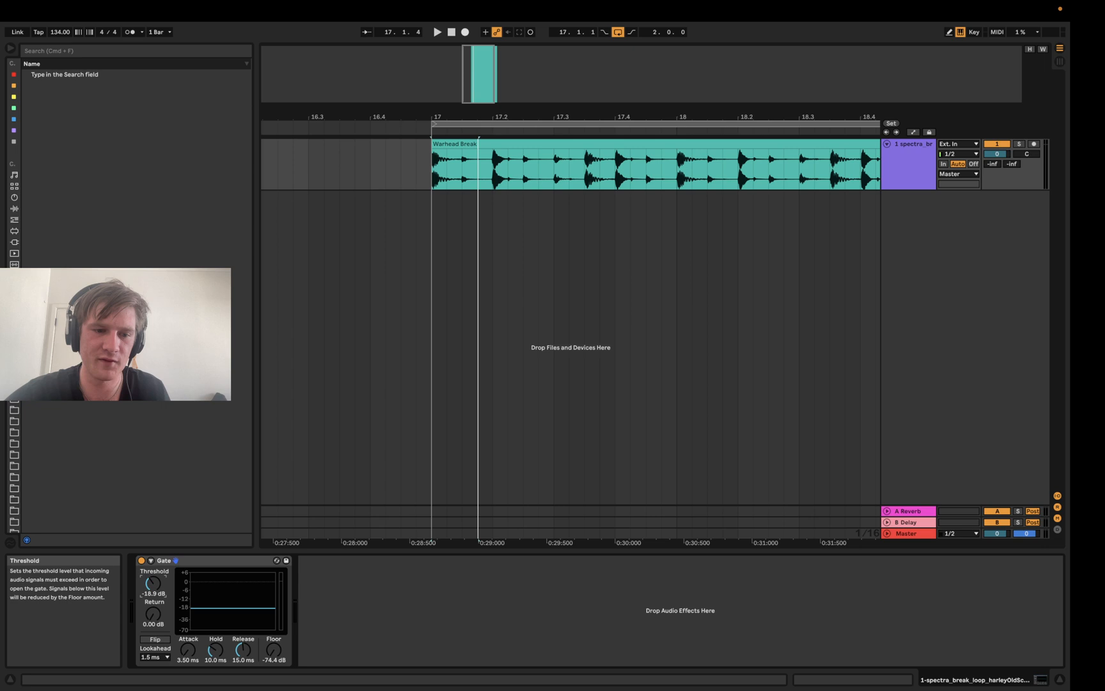
left_click_drag(151, 584, 154, 571)
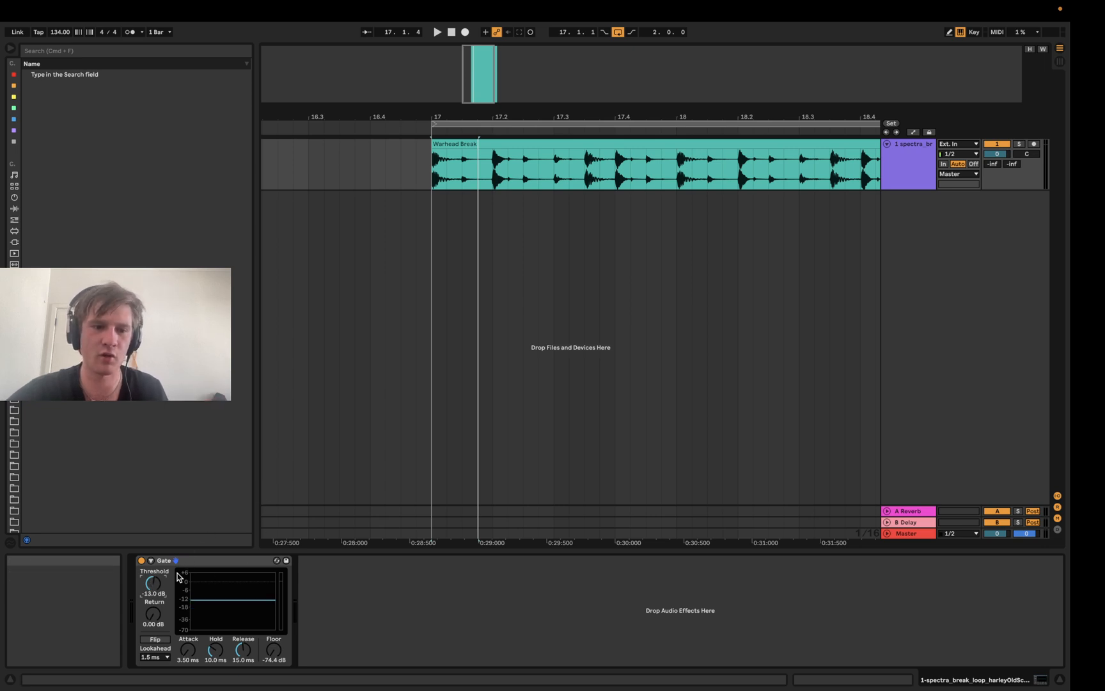
left_click_drag(151, 583, 150, 592)
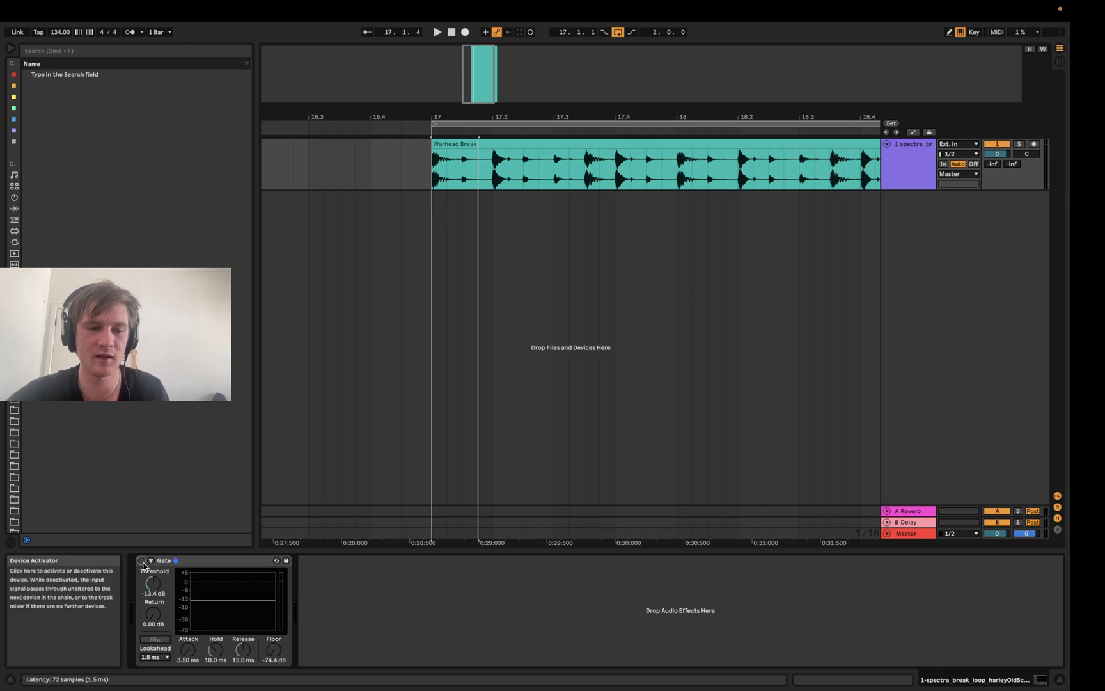
left_click(603, 163)
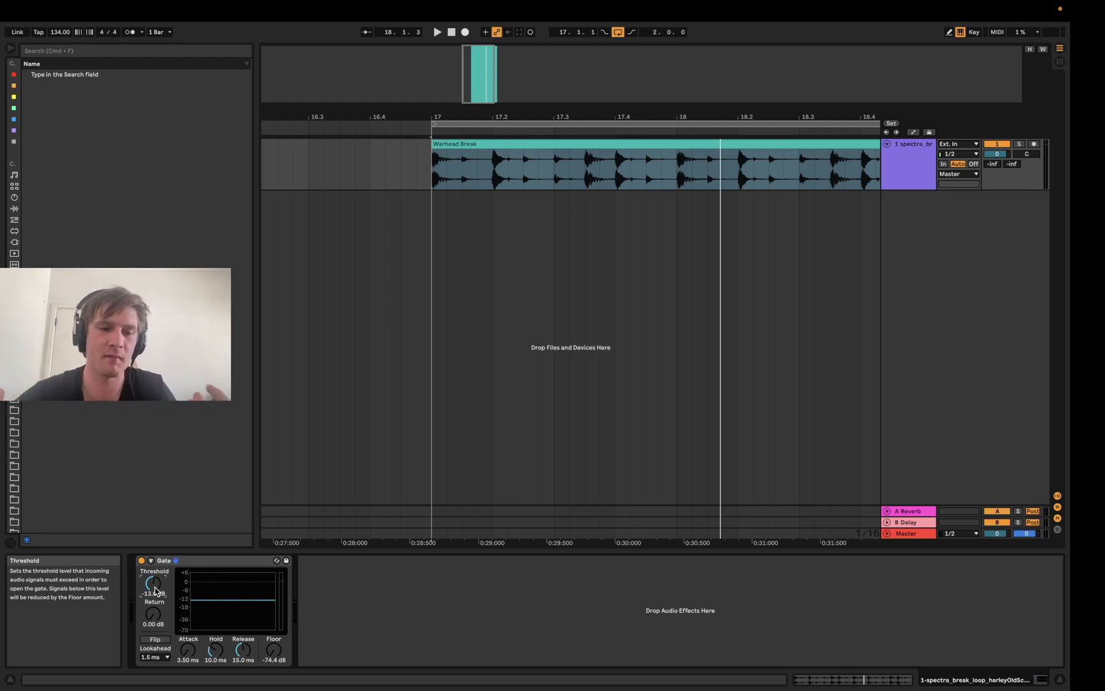
left_click_drag(154, 584, 151, 592)
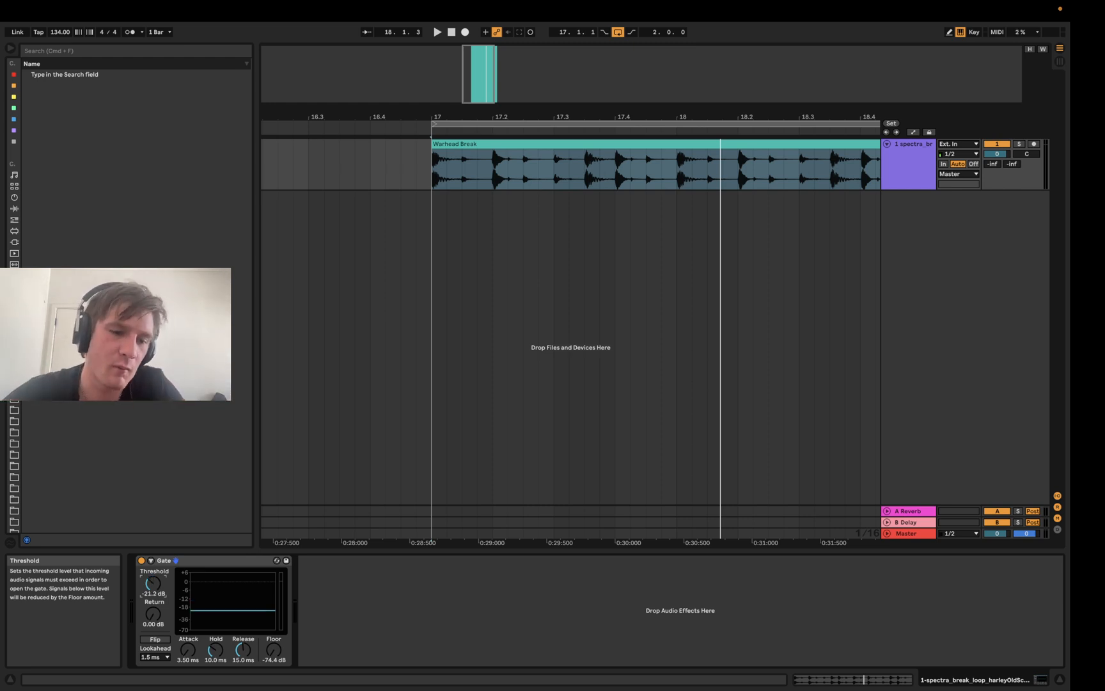
left_click_drag(153, 583, 156, 578)
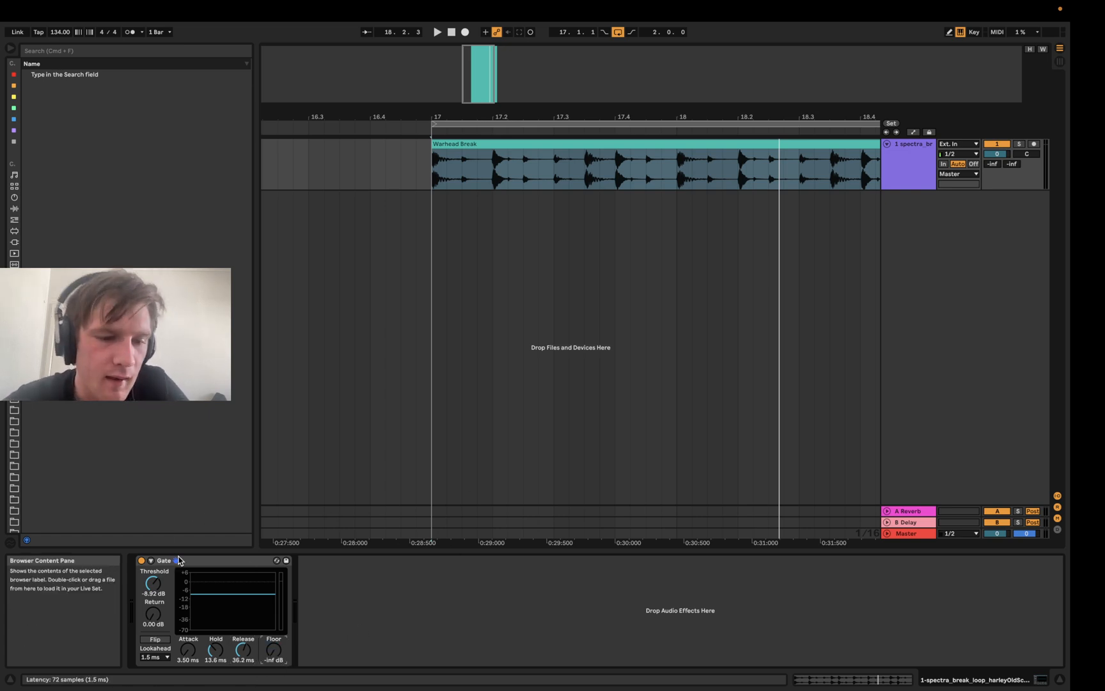
Group the Gate into a rack, map its parameters to macros and lower Threshold to -12 dB.
left_click(177, 561)
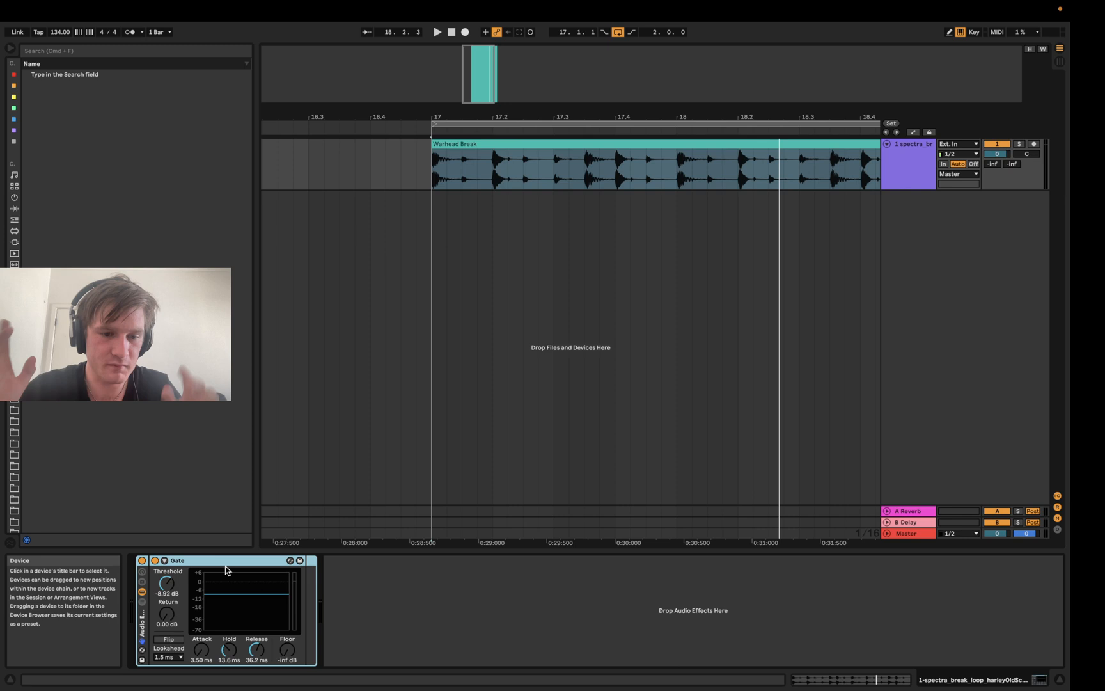
right_click(167, 582)
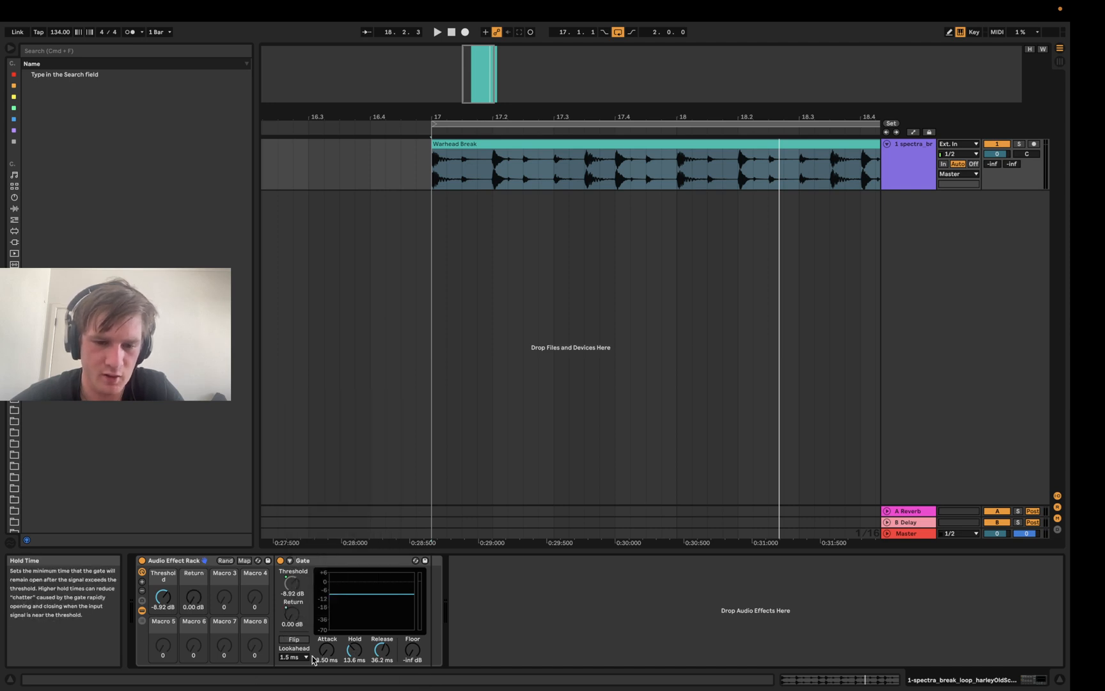
right_click(327, 649)
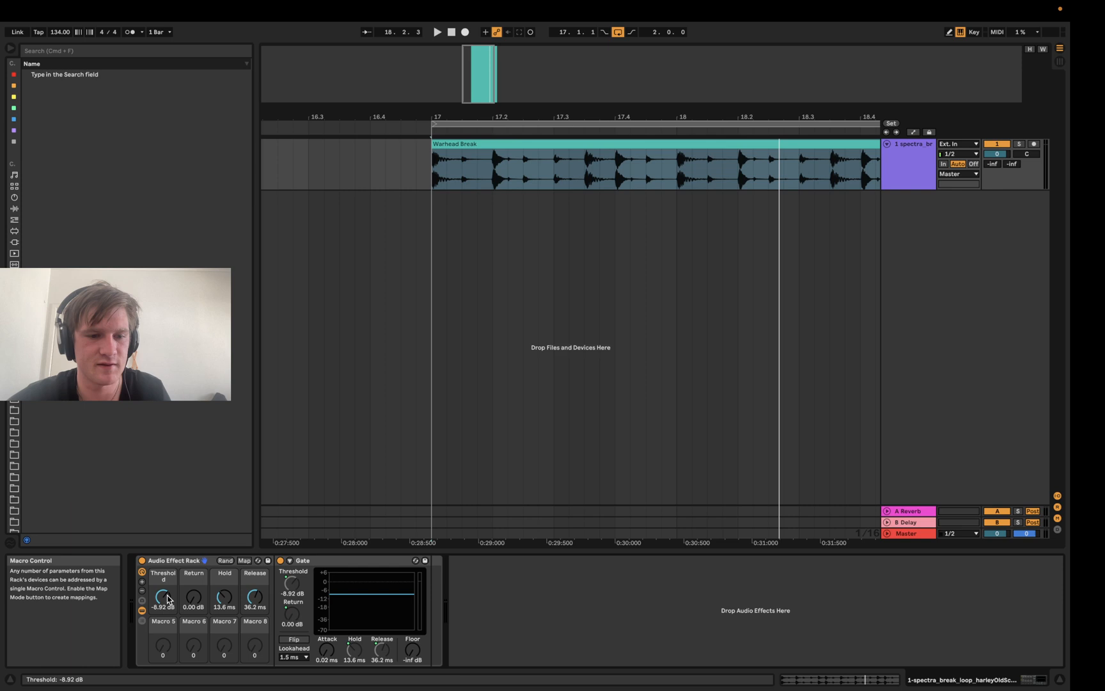
left_click_drag(162, 596, 163, 602)
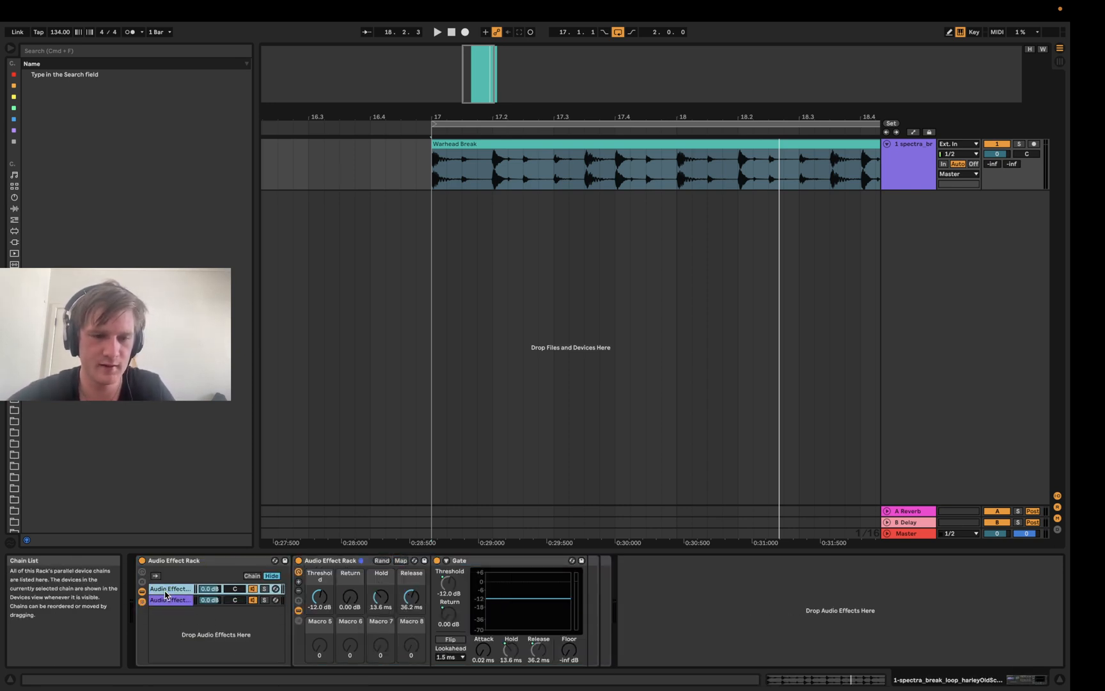
Name the two parallel chains GATED LAYER and BODY LAYER and select both.
type("GATE")
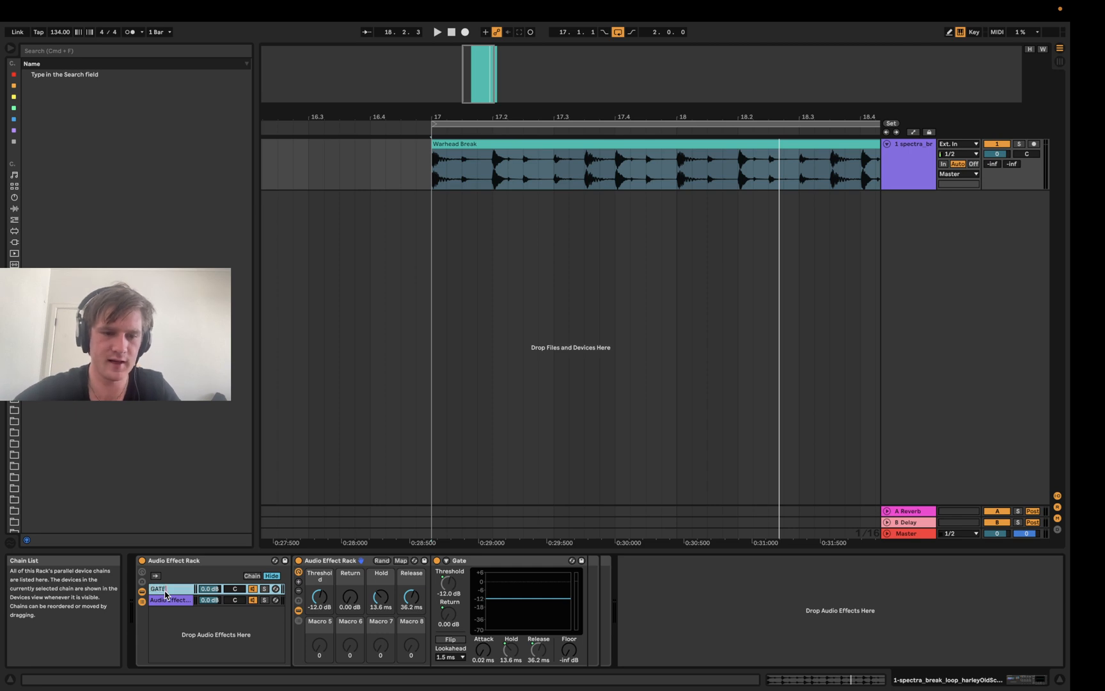
type("GATED LAYER")
left_click(171, 598)
type("BODY LA")
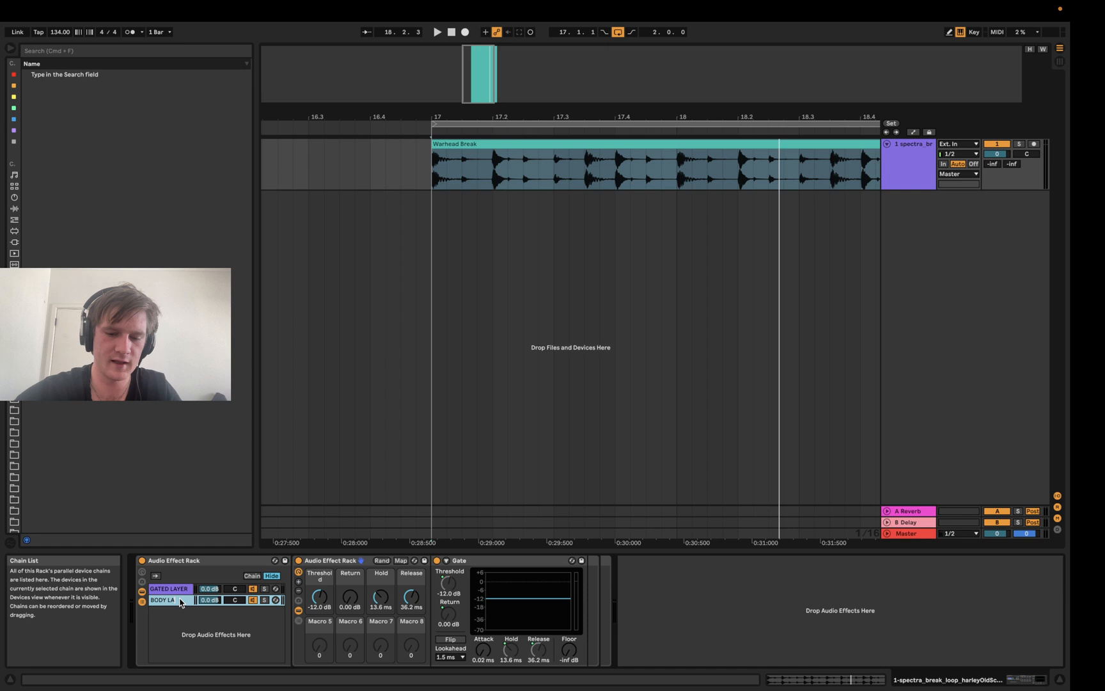
left_click(169, 588)
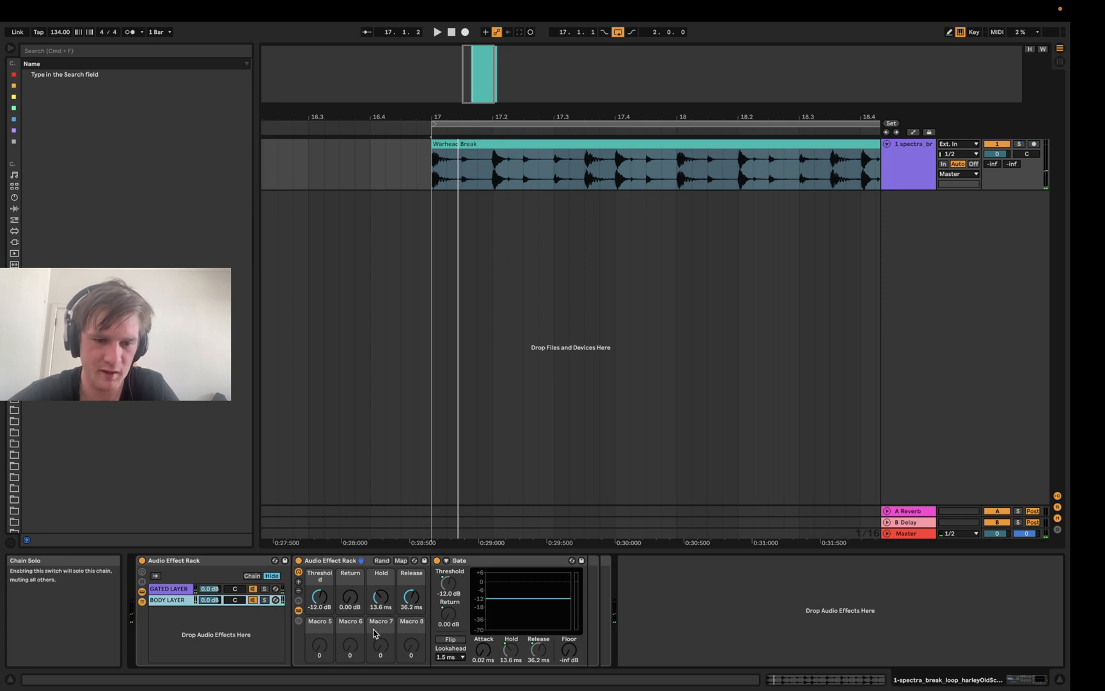
right_click(450, 592)
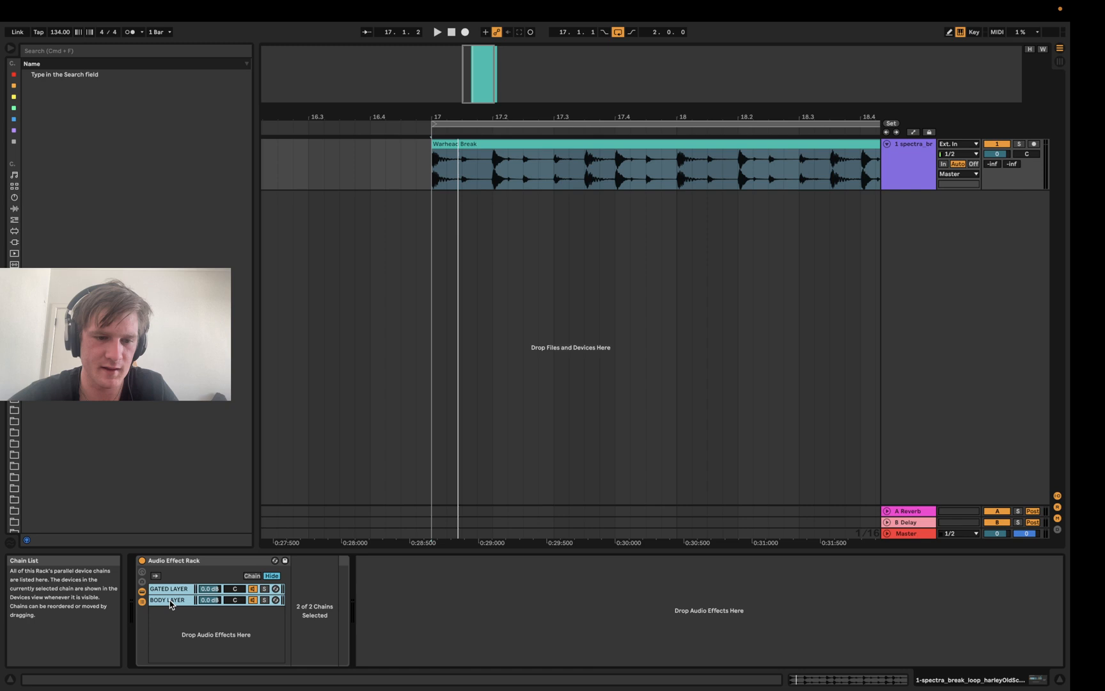
Group both chains into an outer rack and map Threshold, Return, Hold and Release to Macros 1–4.
left_click(168, 600)
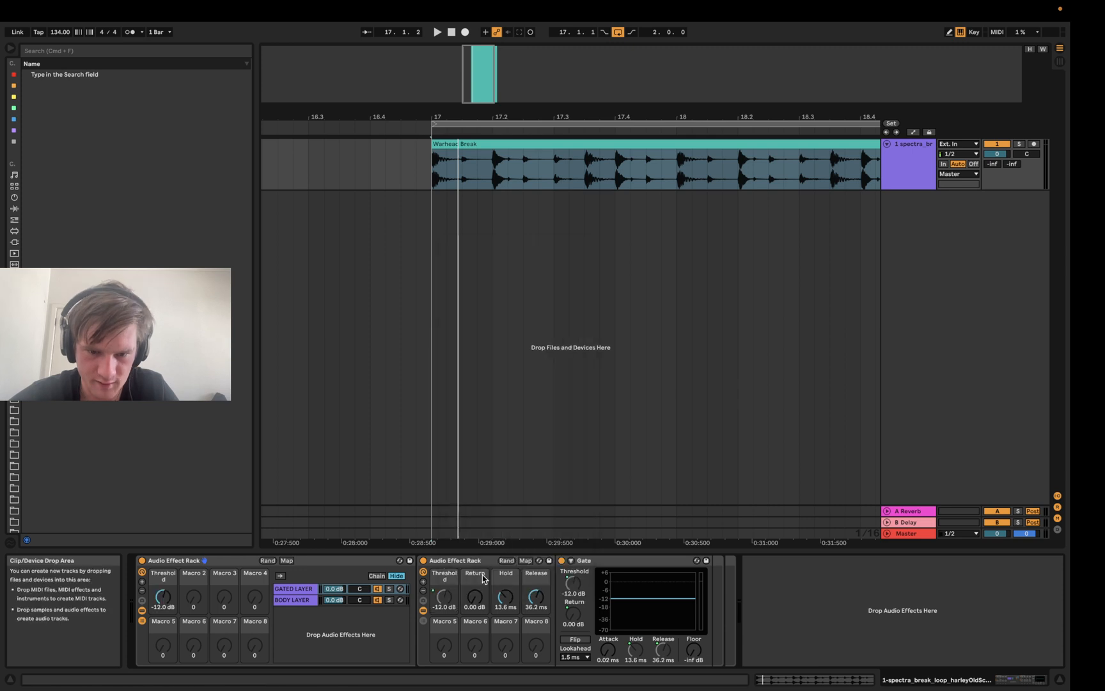
right_click(505, 596)
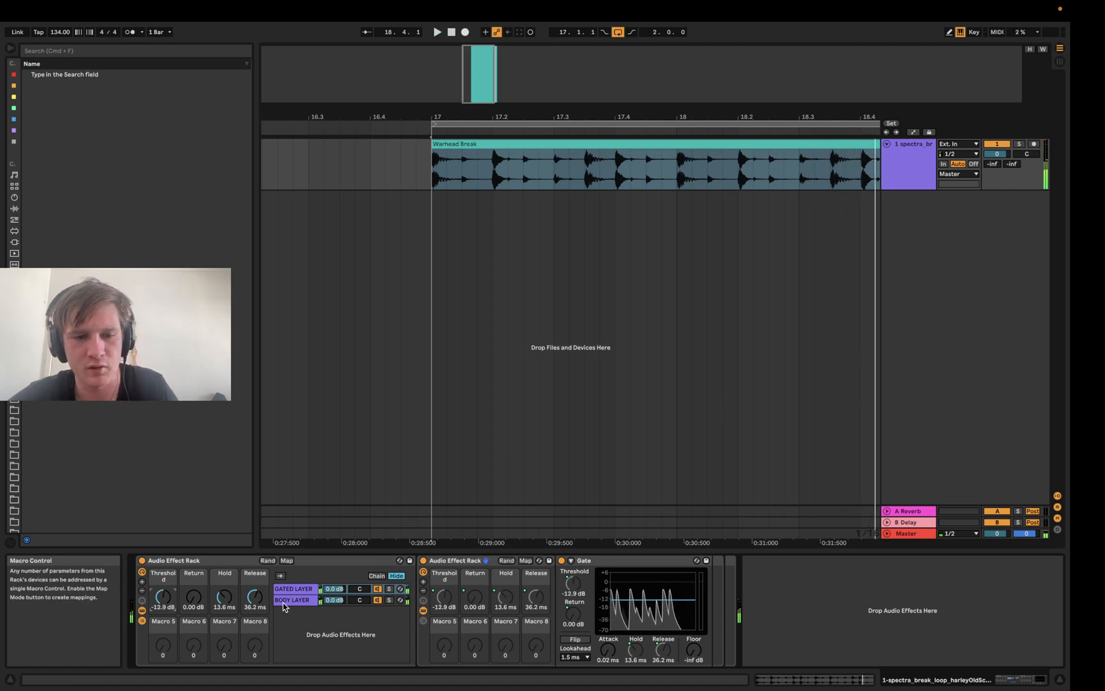
left_click(293, 599)
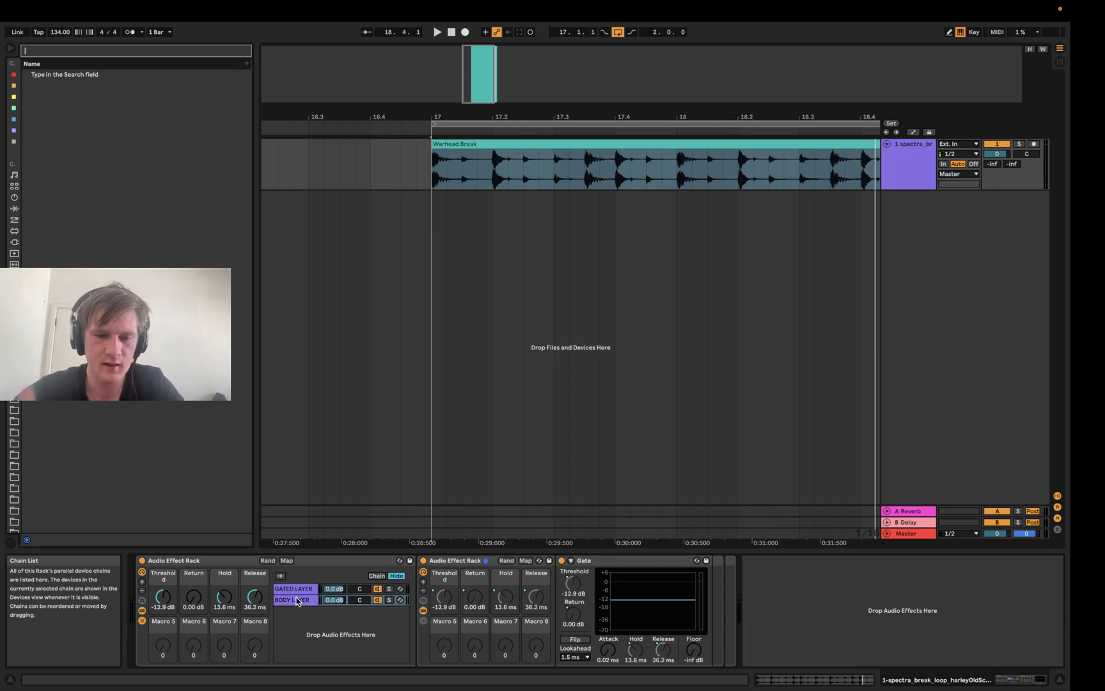
type("utilit")
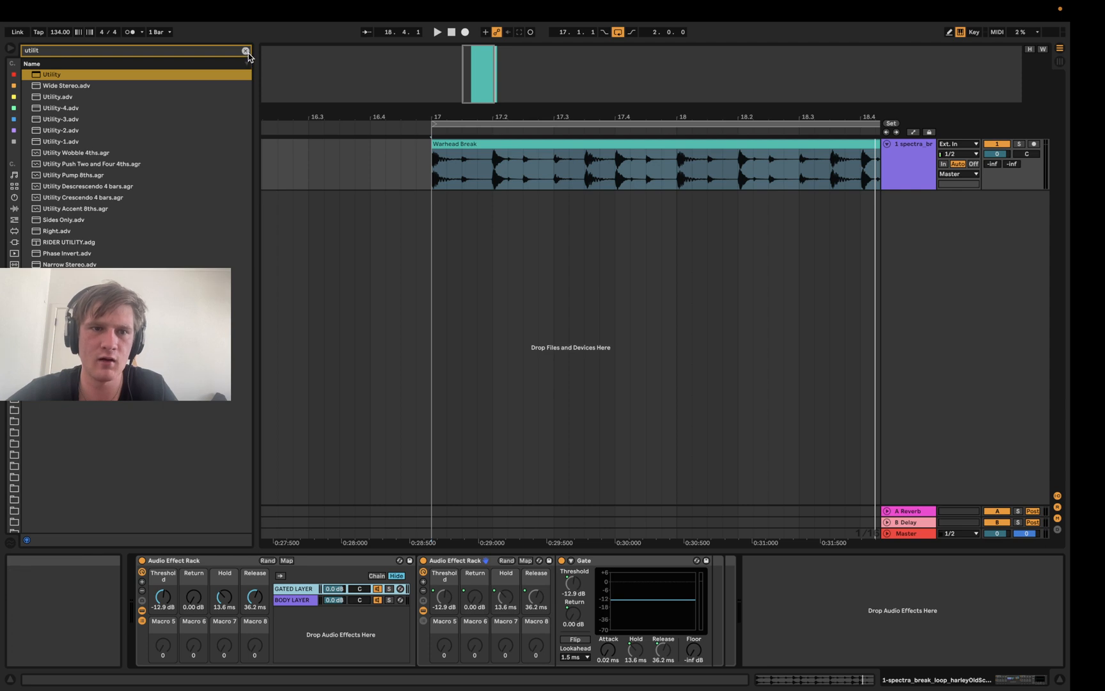
left_click(246, 51)
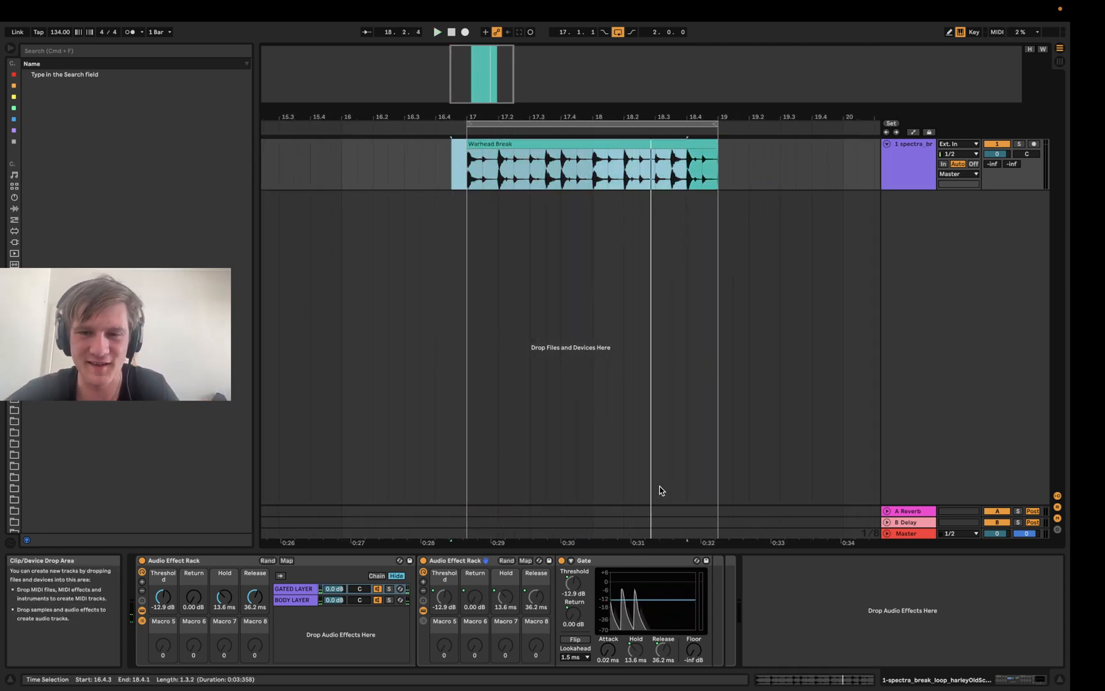
Select the GATED LAYER chain and reveal its inner rack's single Gate chain.
left_click(293, 600)
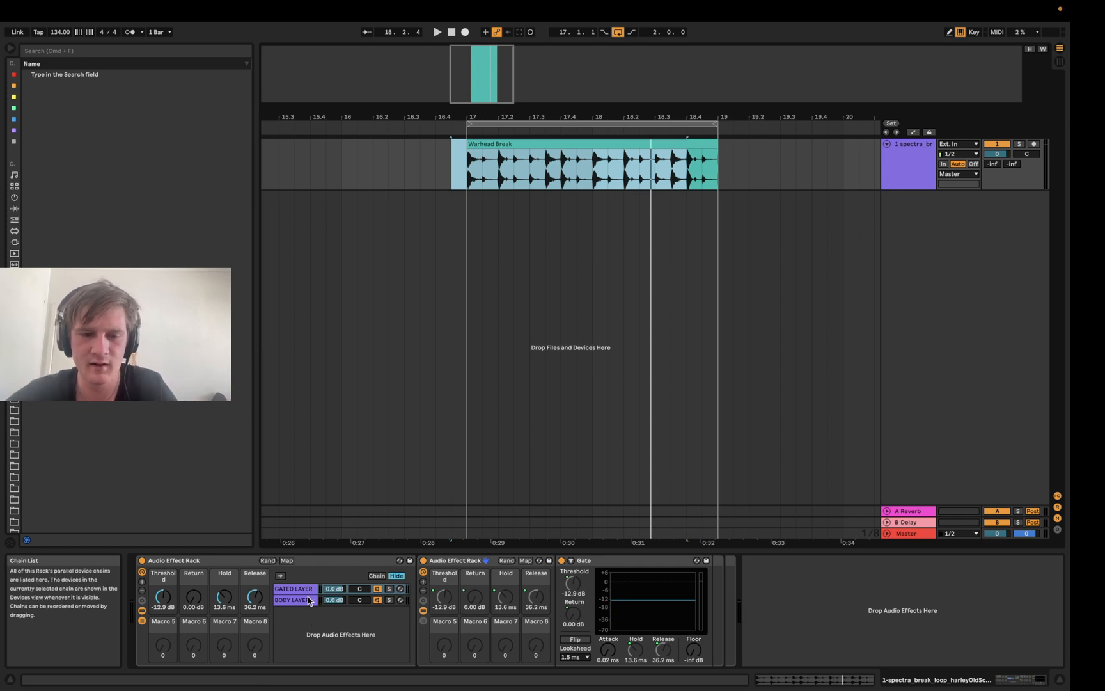
left_click(295, 589)
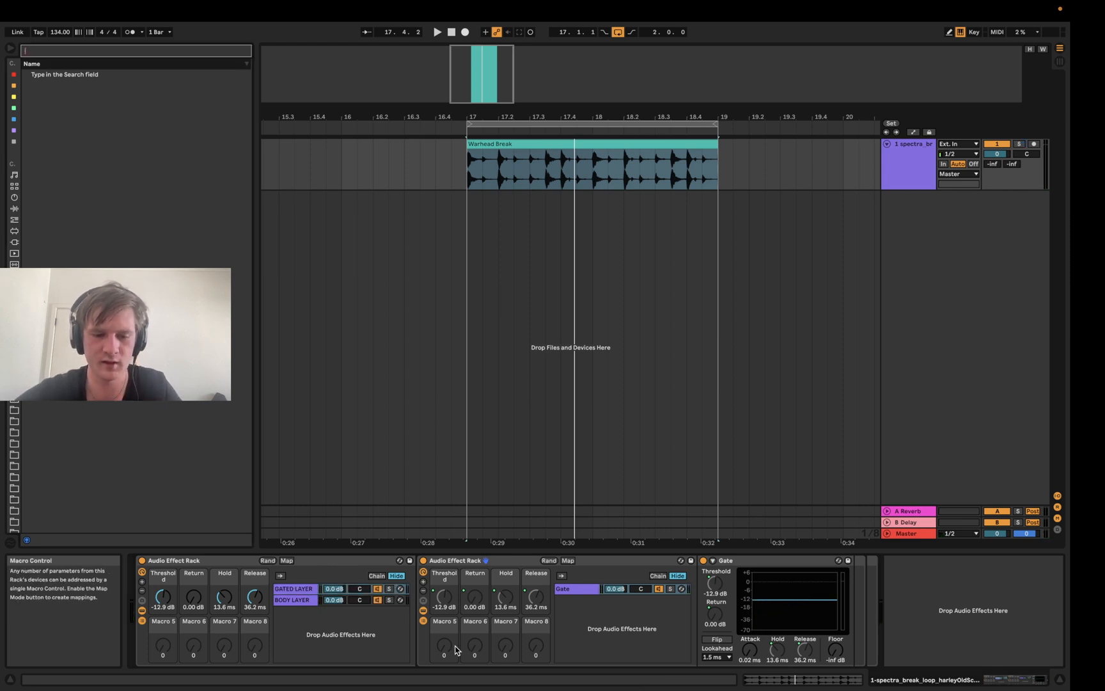
Place a Utility before the Gate in the gated layer and add an empty second chain.
type("delay")
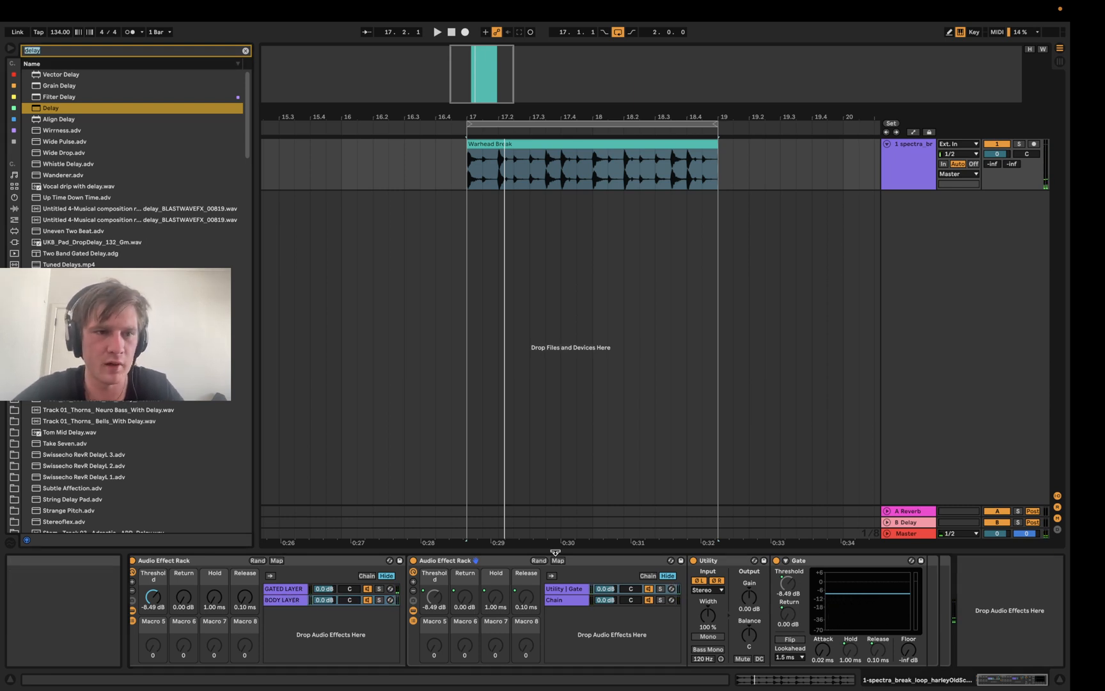
Add a Disperser after the Gate and randomize the outer rack's macros with Rand.
type("dis")
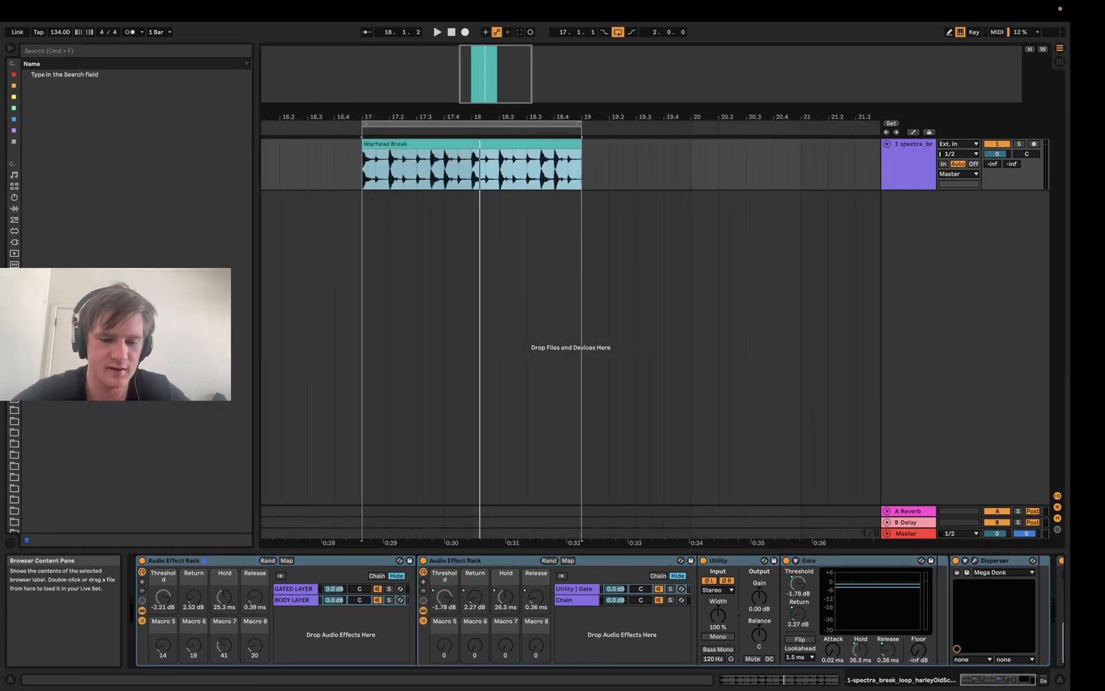
Find Trench Bass 41 in the browser and place it after the break, with a Delay after the Gate.
type("bass")
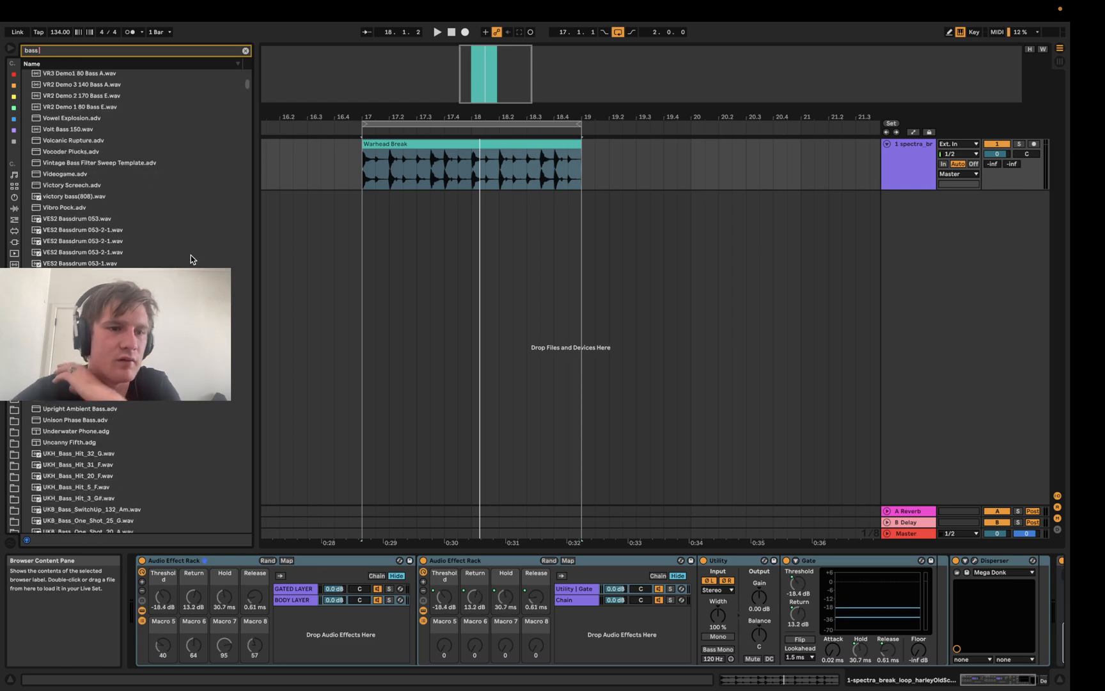
scroll("down", 3)
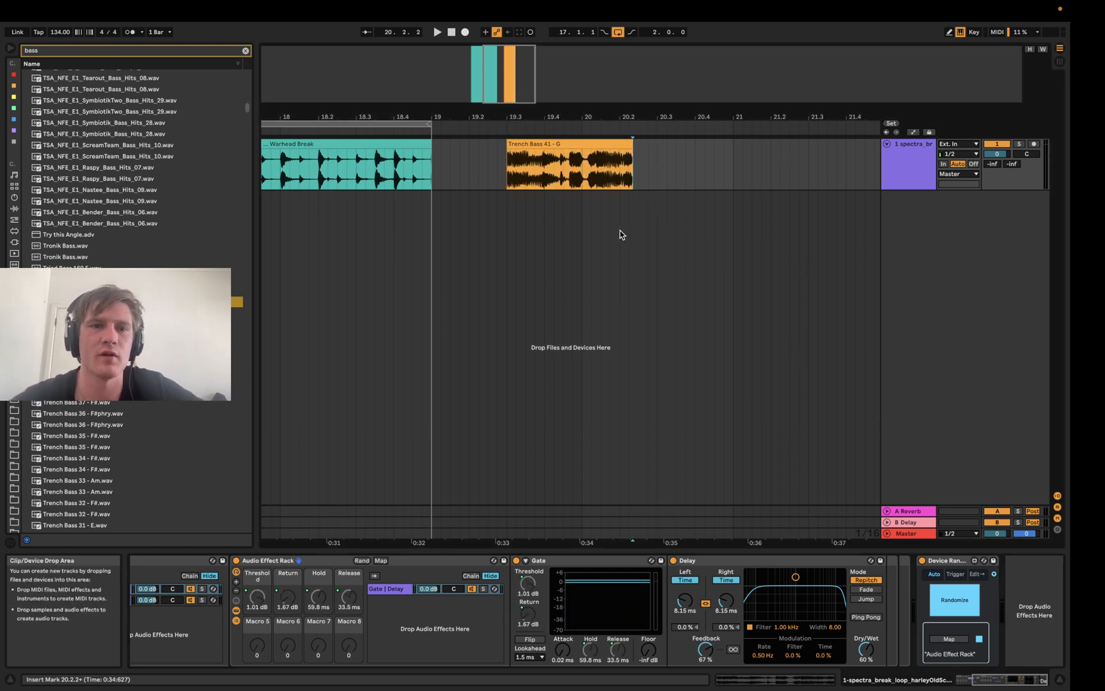
left_click(722, 10)
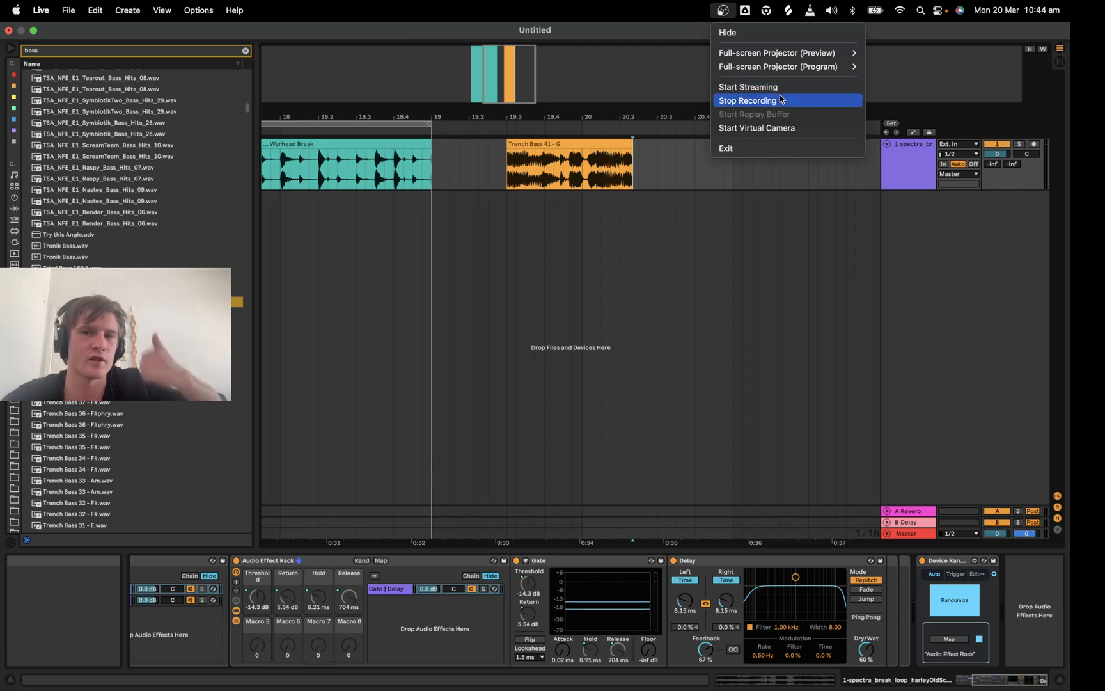